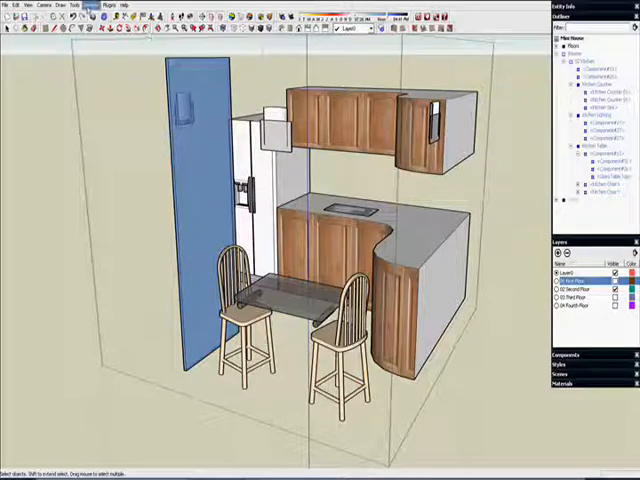
# Bring up the Model Info Components page with the component editing settings
pyautogui.click(72, 4)
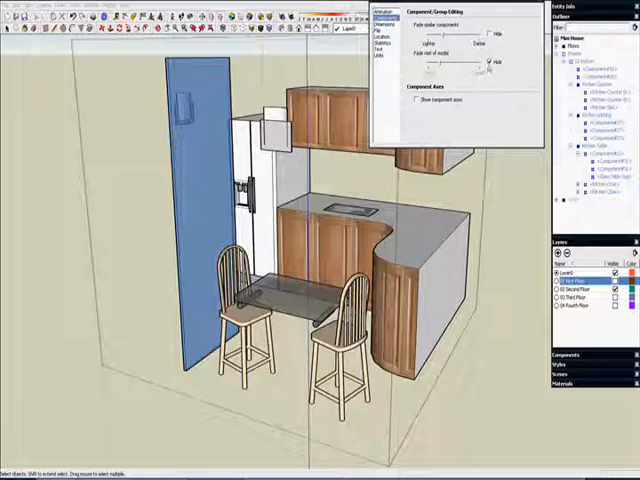
# Enable Hide rest of model and isolate the Glass Table Top from the Outliner for editing
pyautogui.click(488, 63)
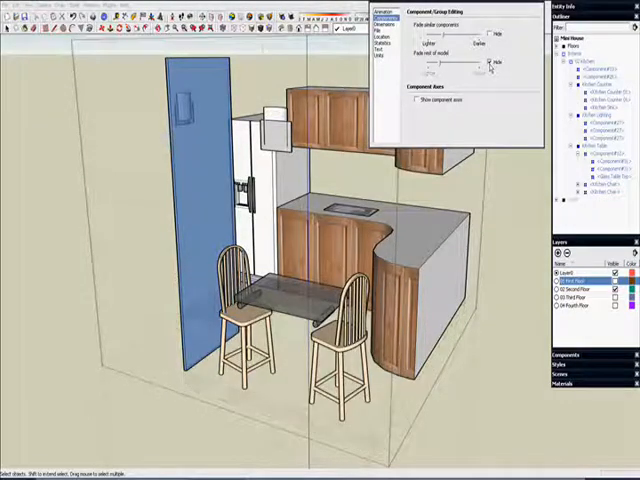
pyautogui.click(490, 65)
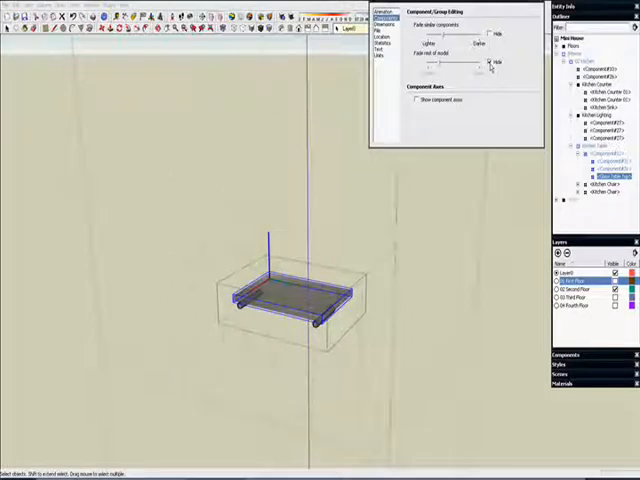
# Exit the table top edit and toggle the third floor layer to show the stacked house
pyautogui.click(490, 62)
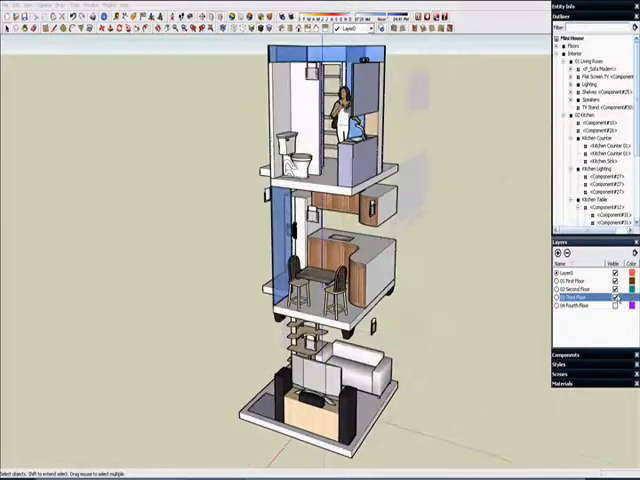
pyautogui.click(580, 312)
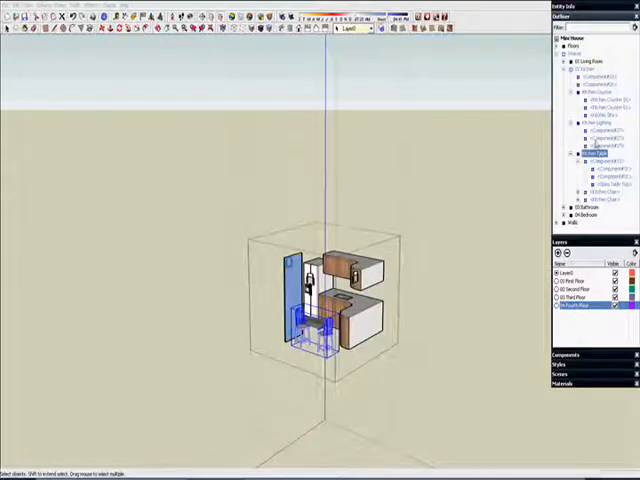
# Select the kitchen in the Outliner and enter its edit with the rest of the house hidden
pyautogui.click(573, 124)
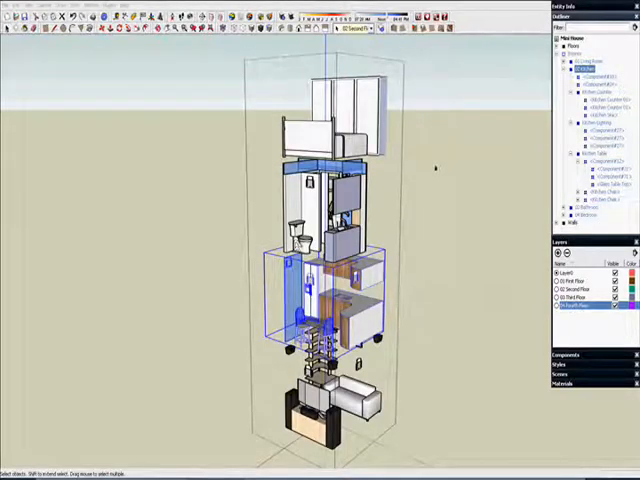
pyautogui.click(561, 66)
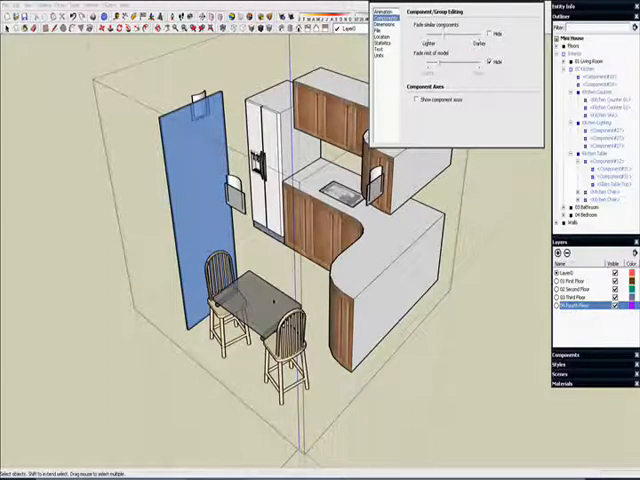
# Set similar components to faded rather than hidden and edit a Kitchen Chair alone
pyautogui.click(489, 62)
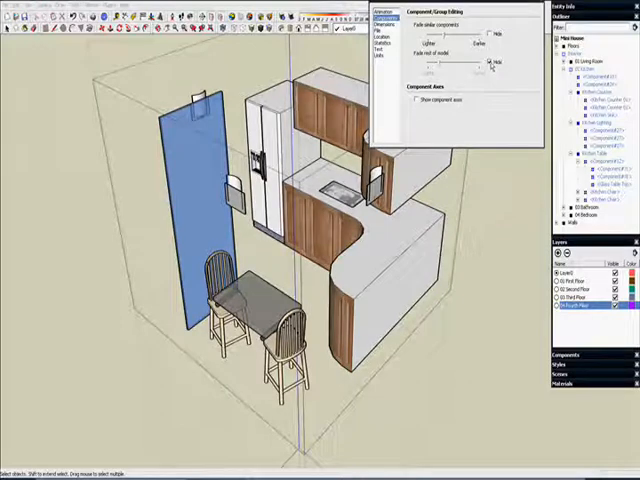
pyautogui.click(490, 63)
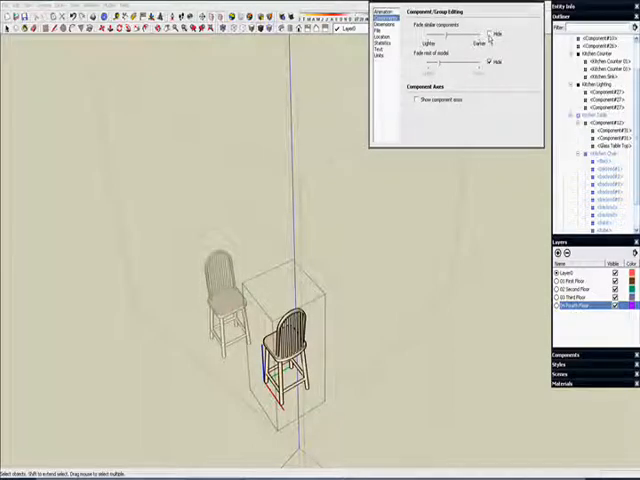
pyautogui.click(490, 62)
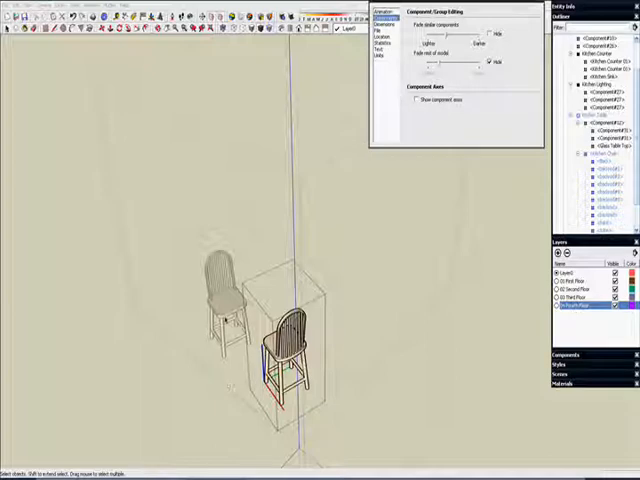